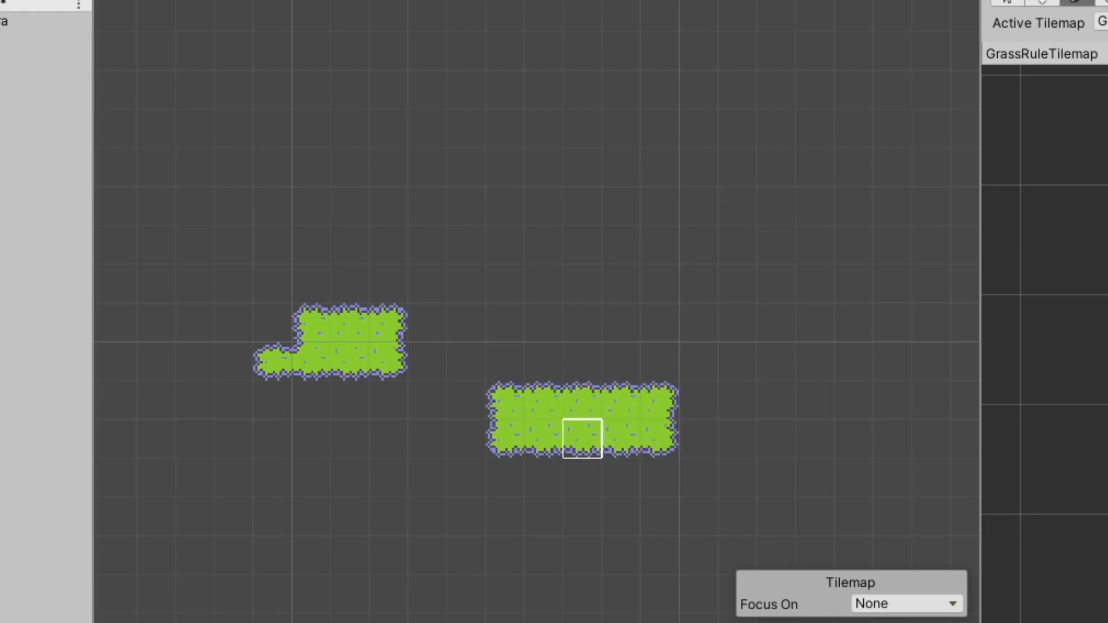
# Download the Unity-Technologies 2d-extras repository as the 2d-extras-master ZIP archive.
pyautogui.click(776, 282)
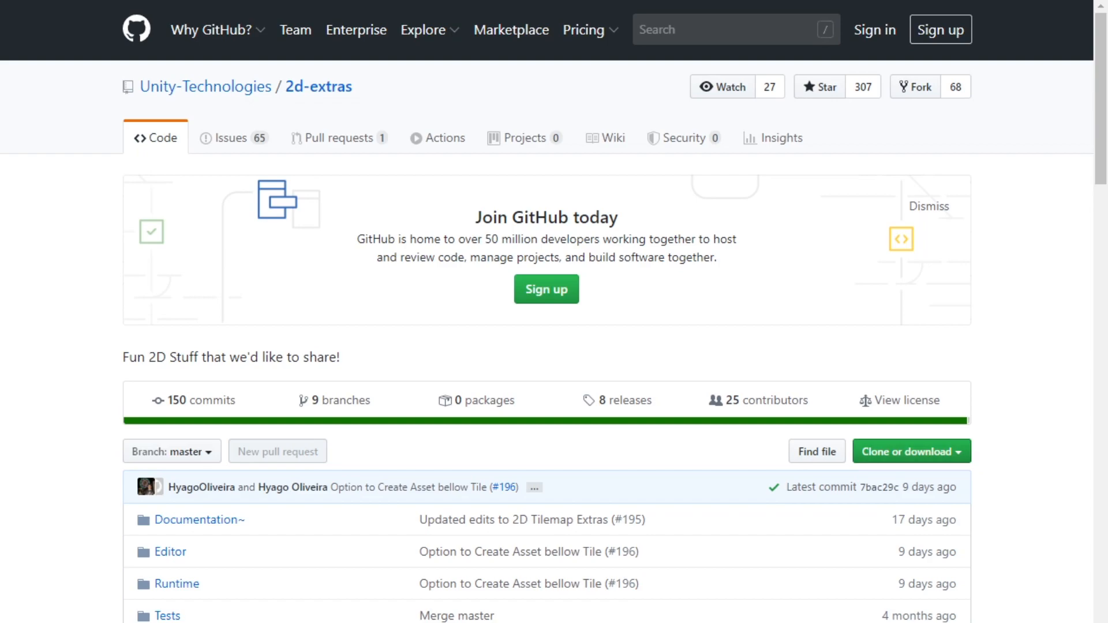
pyautogui.click(911, 451)
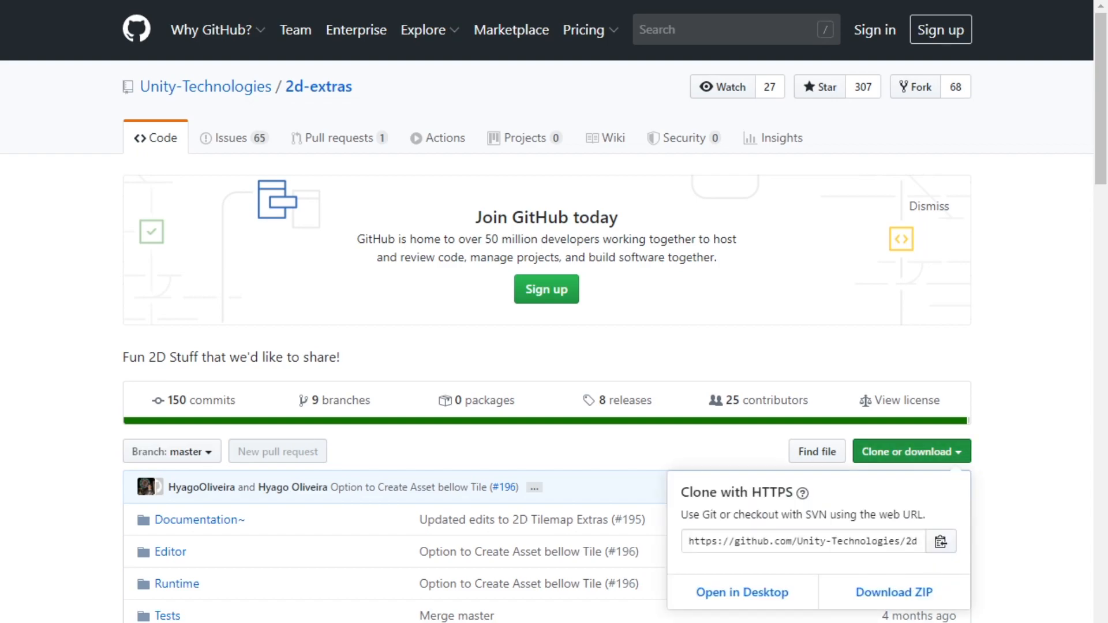
pyautogui.moveTo(892, 592)
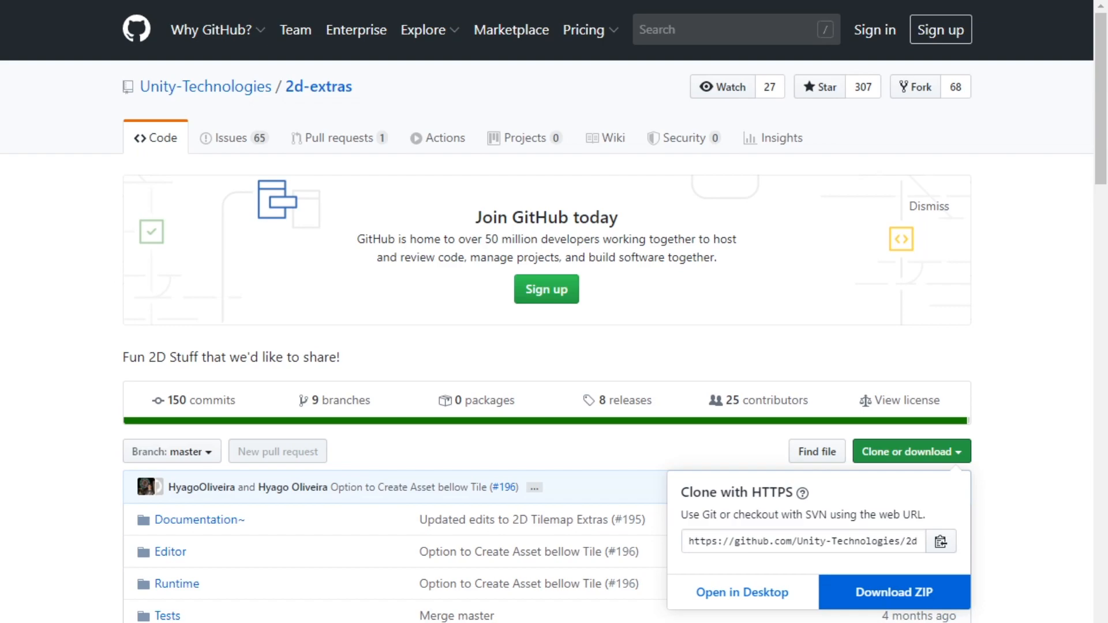
pyautogui.click(893, 592)
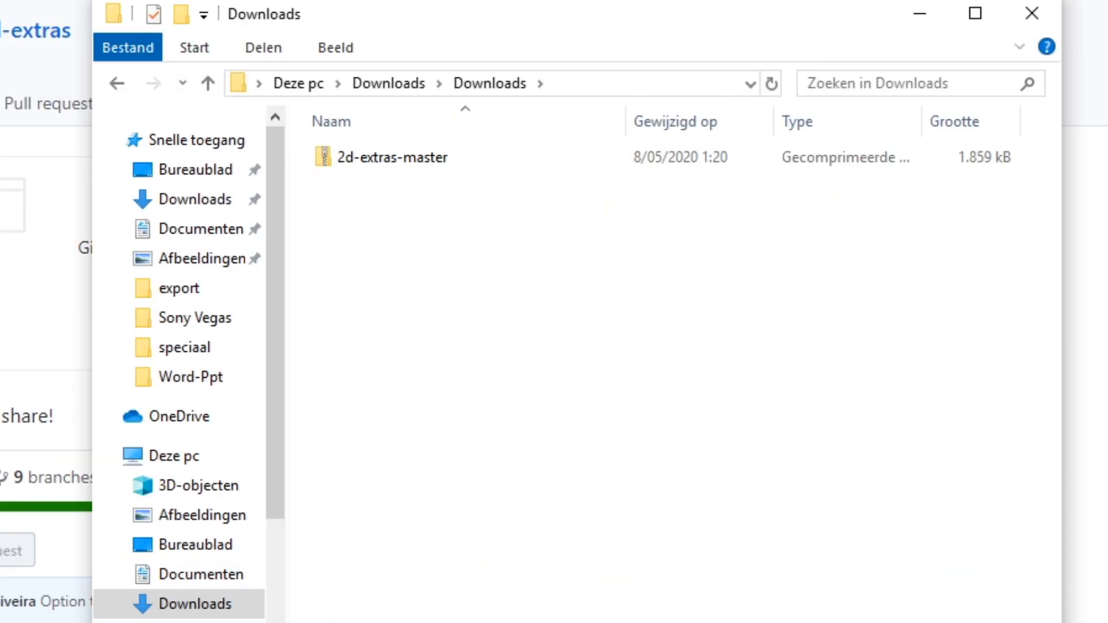
# Extract all files from the 2d-extras-master zip in Downloads via 'Alles uitpakken...'.
pyautogui.click(396, 157)
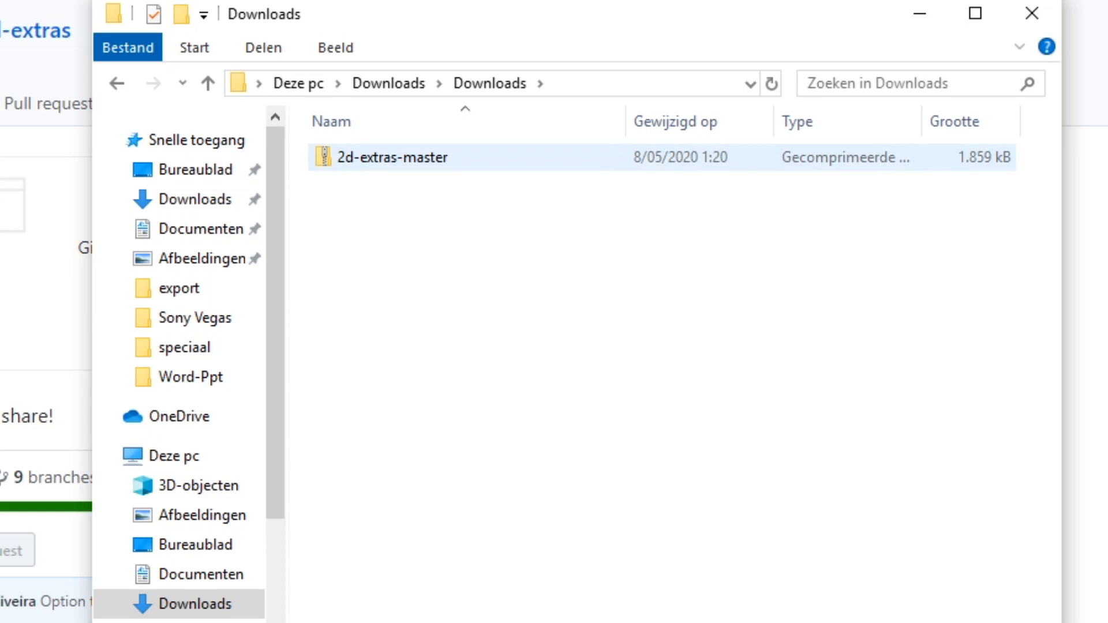
pyautogui.rightClick(413, 157)
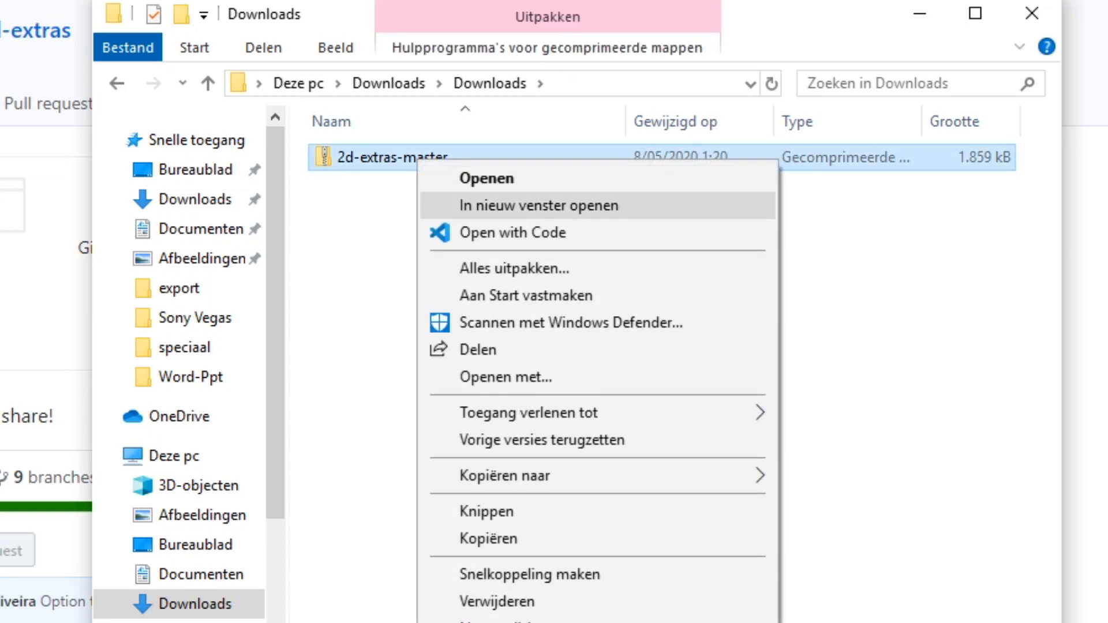
pyautogui.click(514, 269)
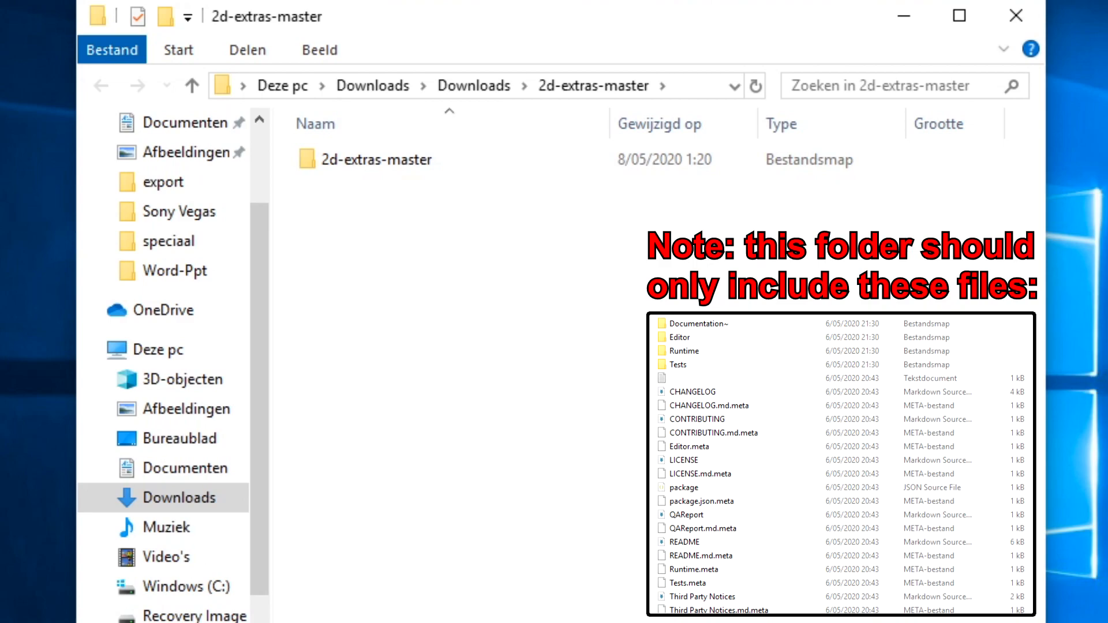
# Rename the inner 2d-extras-master folder to com.unity.2d.tilemap.extras.
pyautogui.click(377, 159)
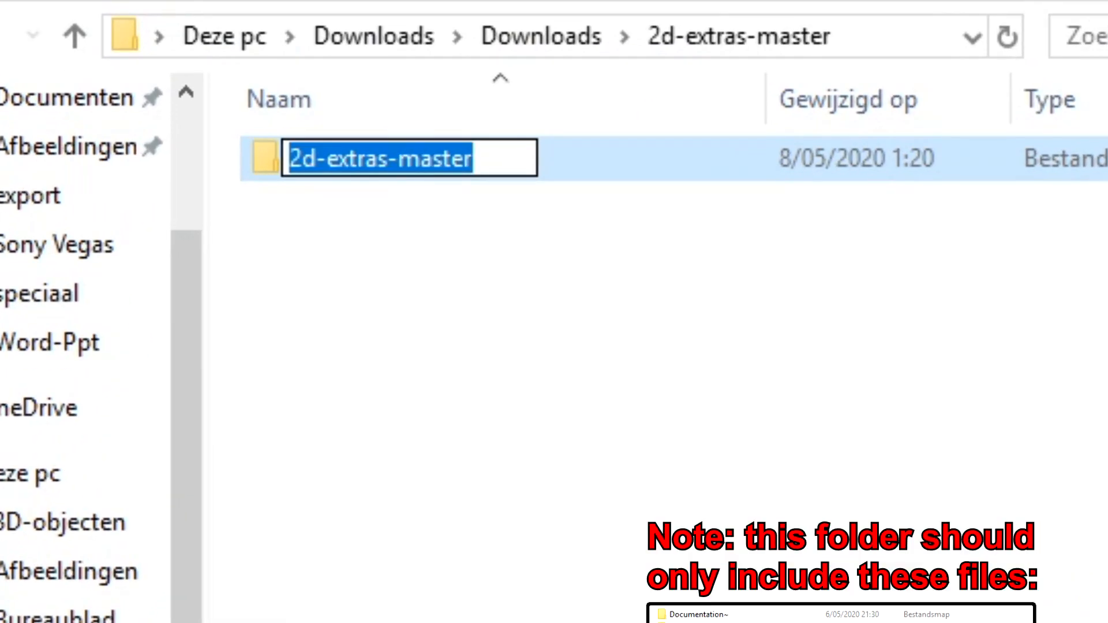
pyautogui.write('com.unity.')
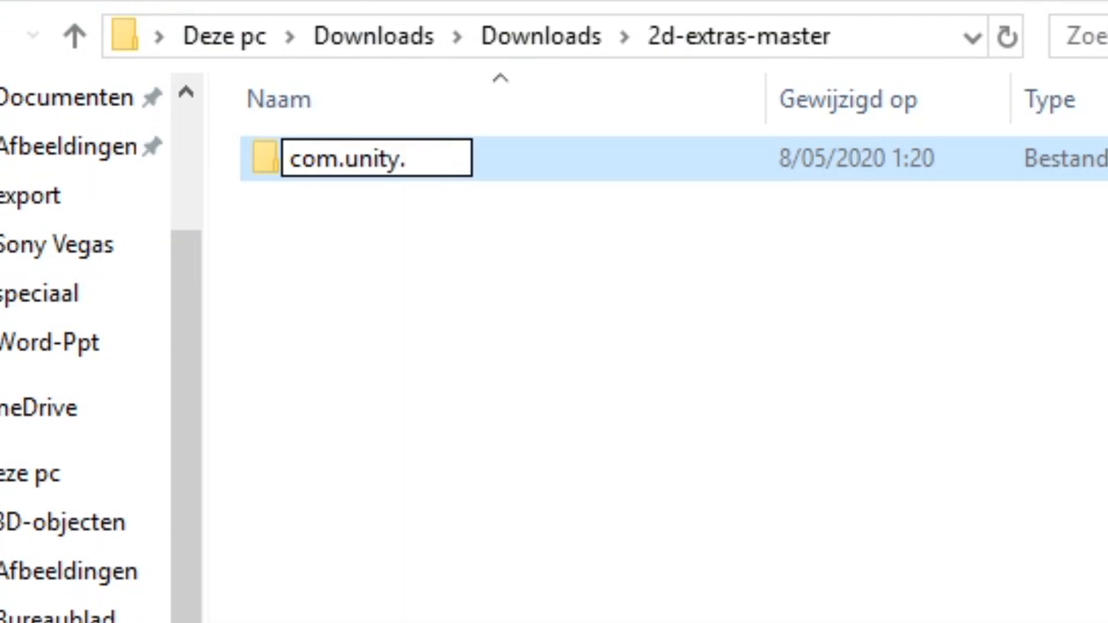
pyautogui.write('2d.tilemap.extras')
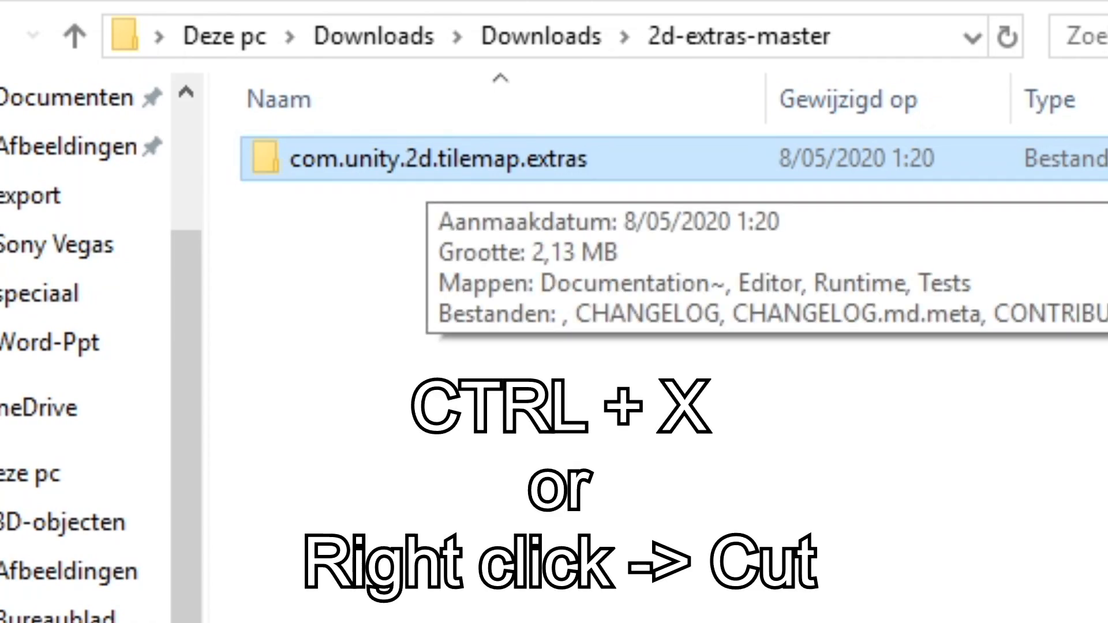
# Cut the com.unity.2d.tilemap.extras folder and head to Documenten.
pyautogui.rightClick(417, 158)
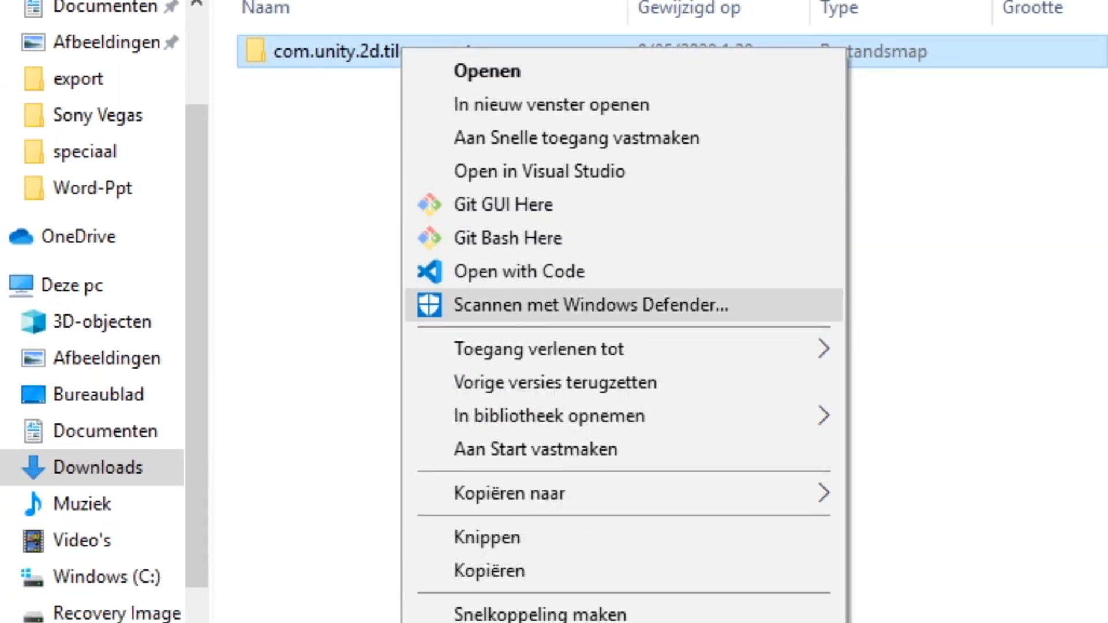
pyautogui.moveTo(486, 537)
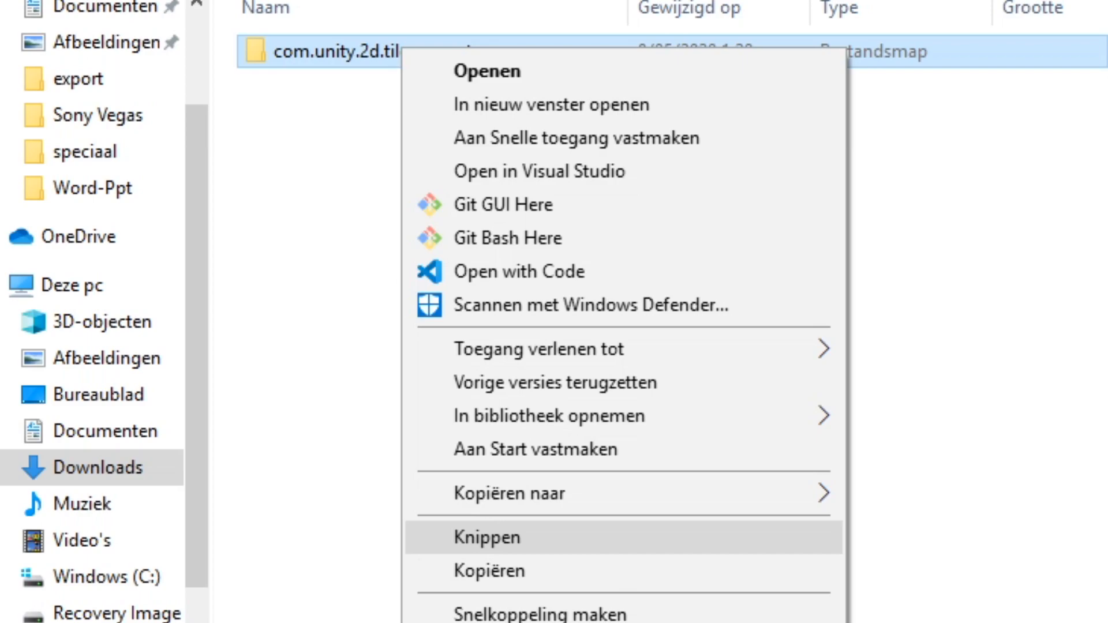
pyautogui.click(486, 537)
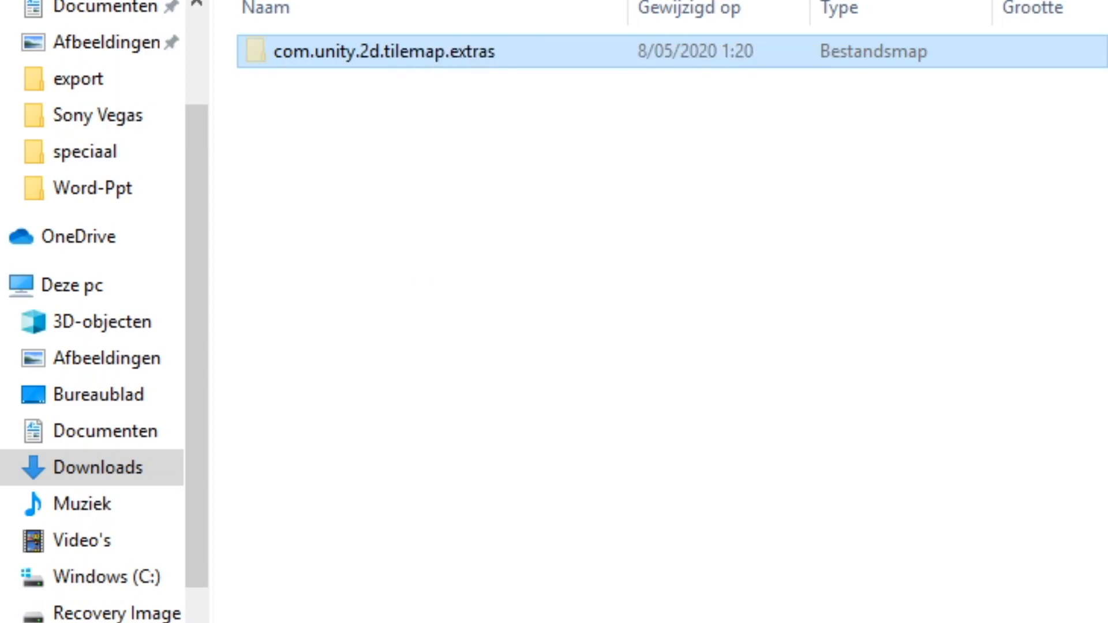
pyautogui.click(105, 431)
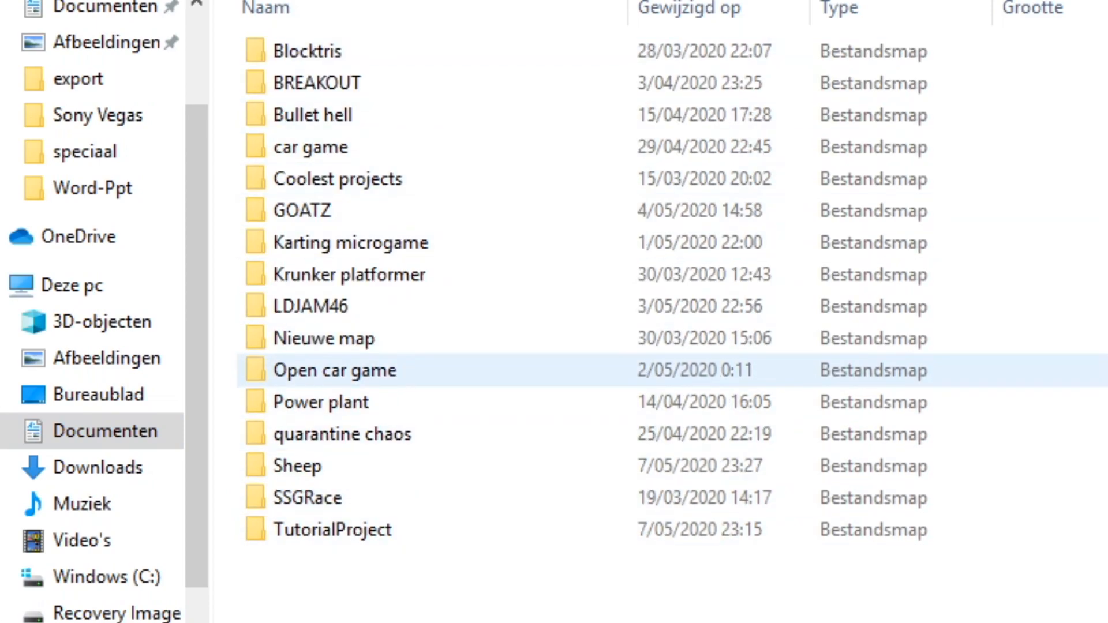
# Paste the cut folder into TutorialProject's Packages folder.
pyautogui.click(332, 530)
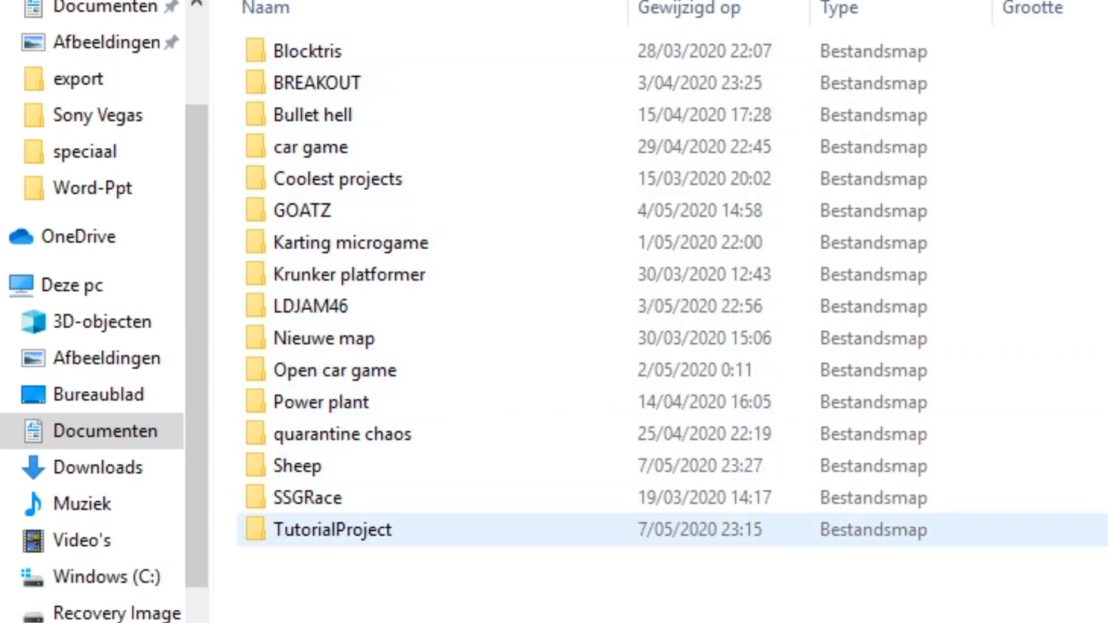
pyautogui.doubleClick(332, 530)
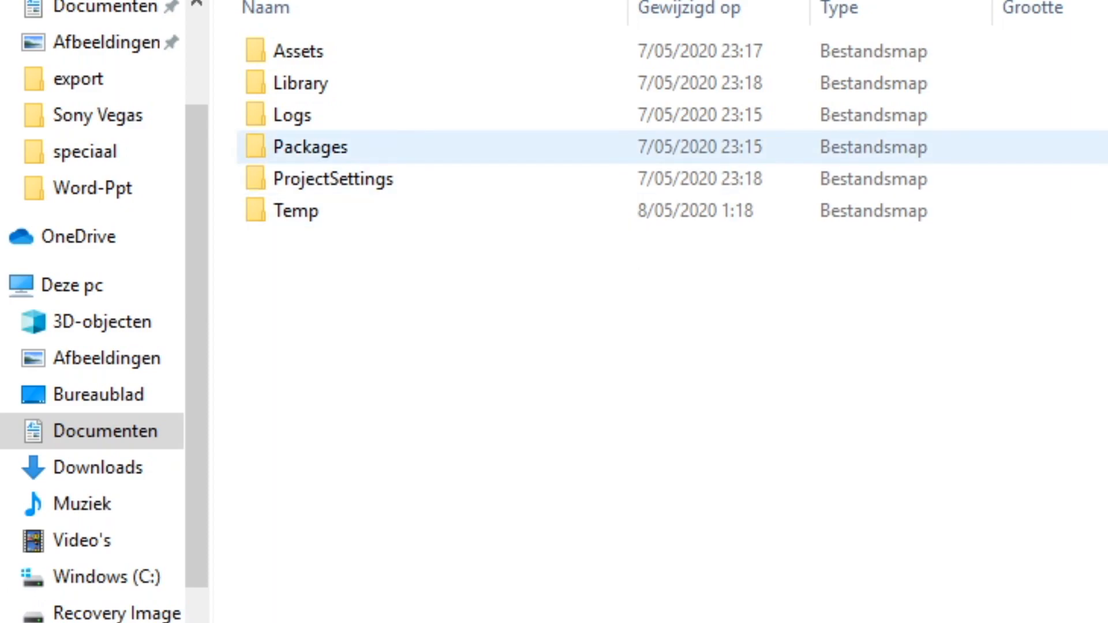
pyautogui.doubleClick(309, 147)
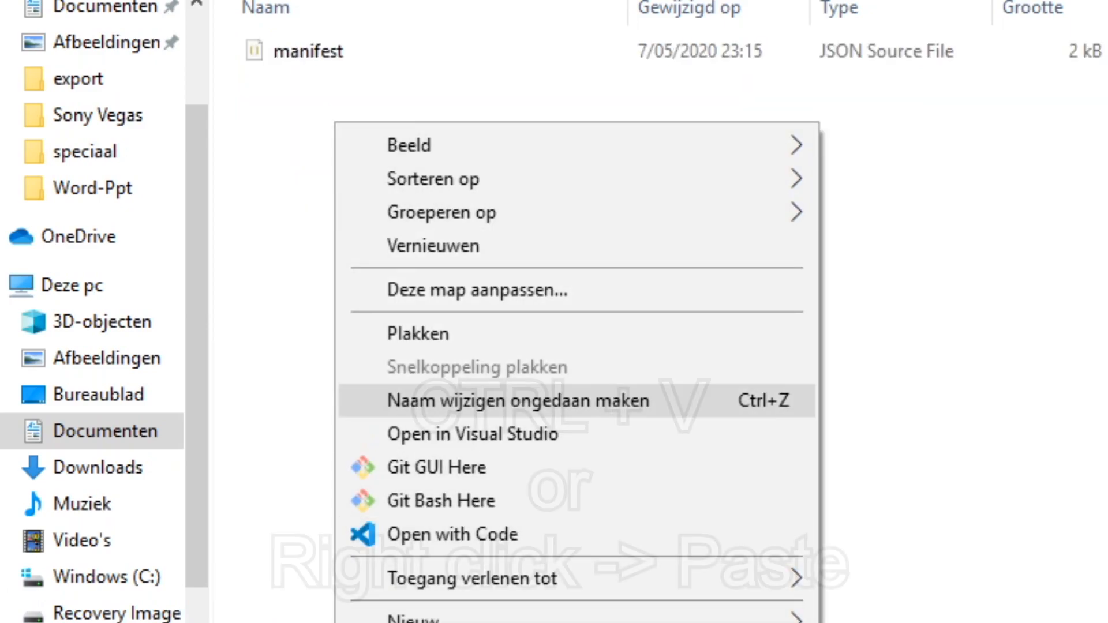
pyautogui.click(418, 333)
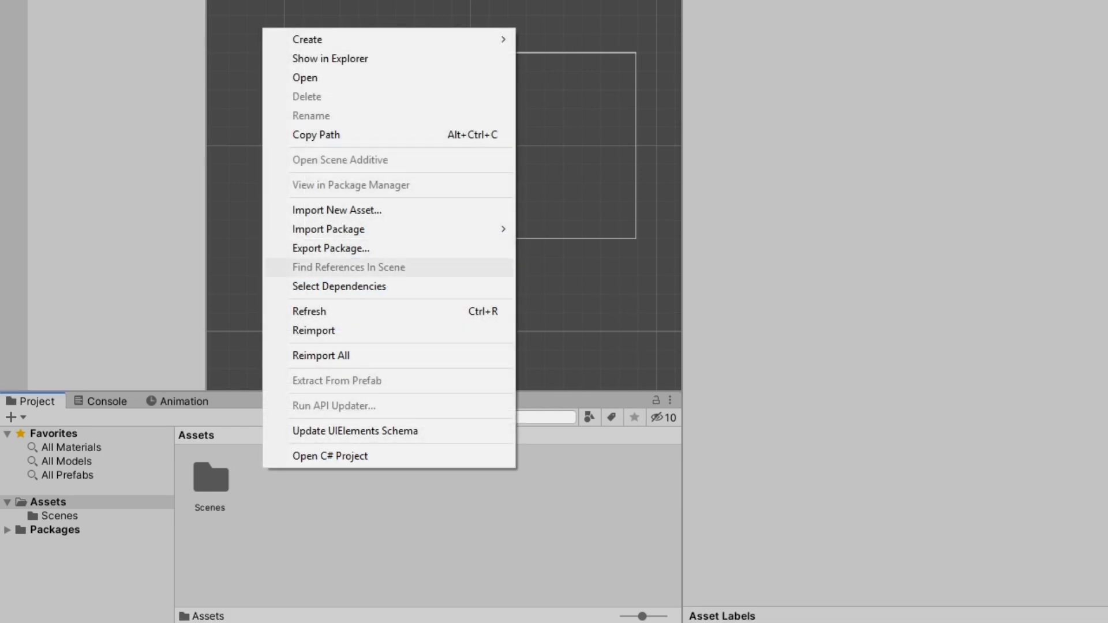
# Show the asset Create menu listing 2D Extras tiles such as Rule Tile and Animated Tile.
pyautogui.click(307, 39)
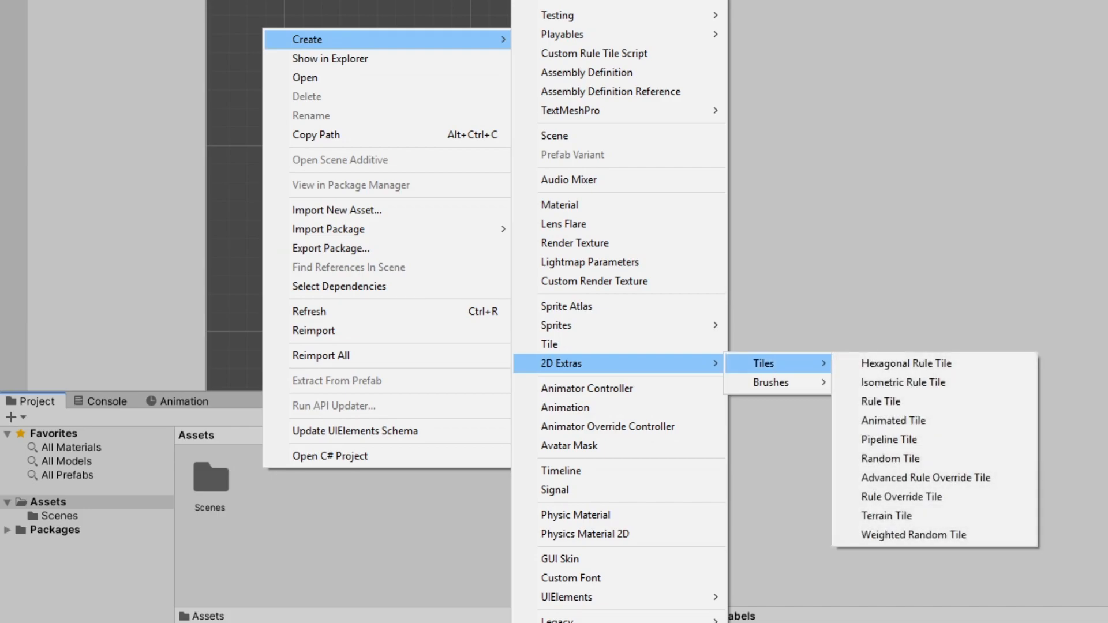
pyautogui.moveTo(892, 420)
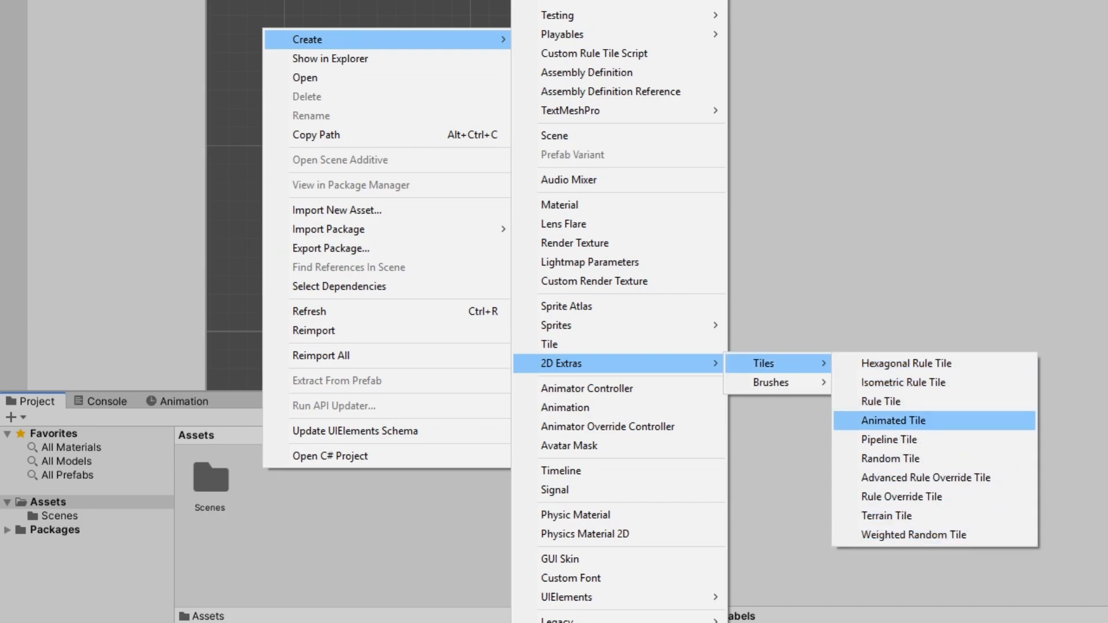
pyautogui.moveTo(880, 401)
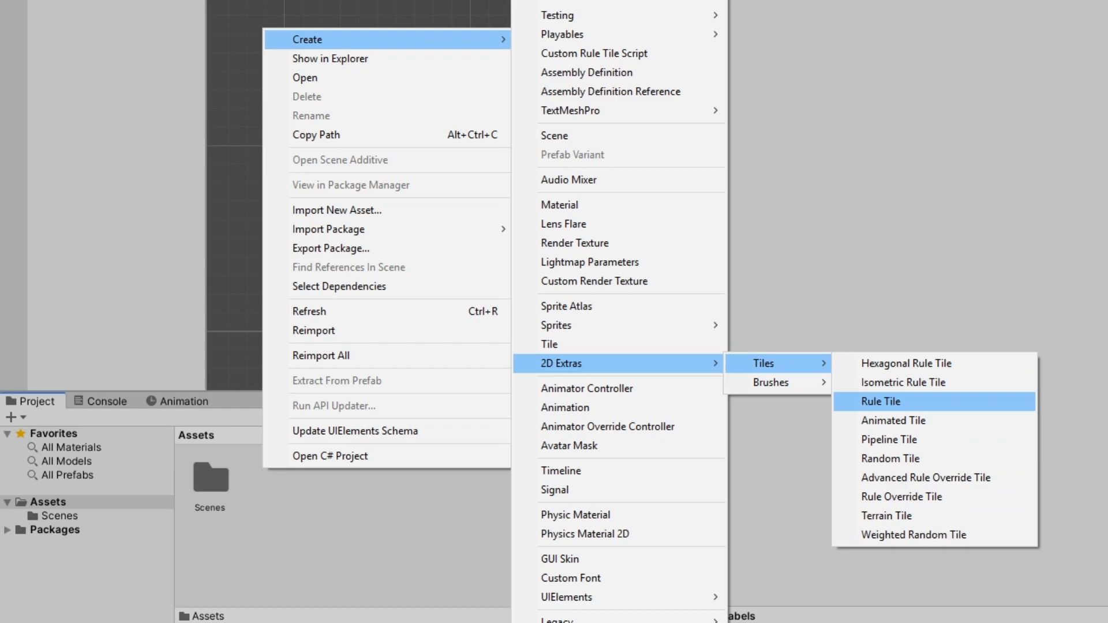
pyautogui.moveTo(889, 439)
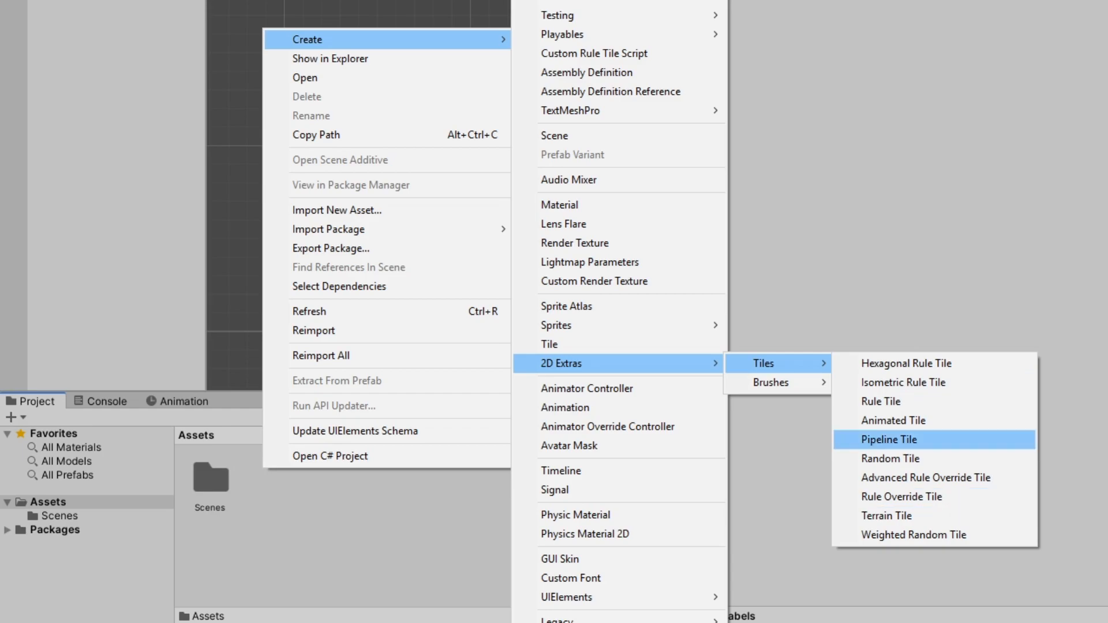